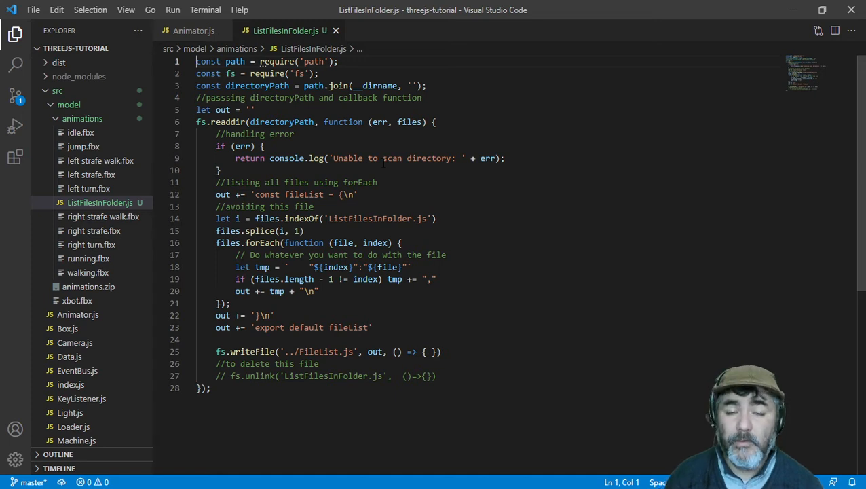
{"action": "mouse_move", "coordinate": [119, 175]}
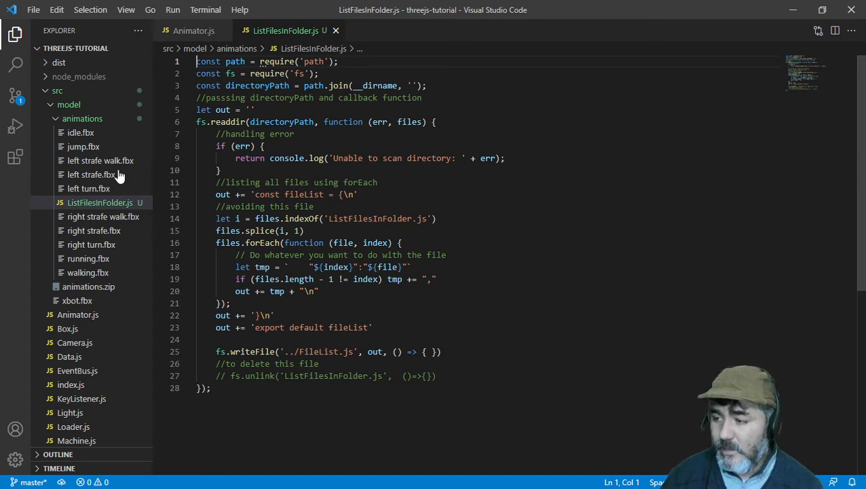
Show the Explorer context menu for ListFilesInFolder.js in the animations folder.
{"action": "right_click", "coordinate": [101, 202]}
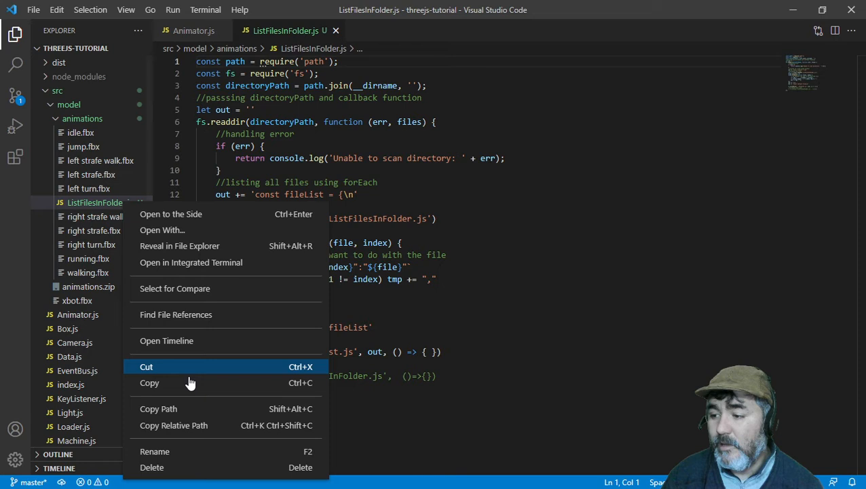
In an integrated terminal, cd to src\model\animations\ and enter node .\ListFilesInFolder.js without running it.
{"action": "left_click", "coordinate": [190, 262]}
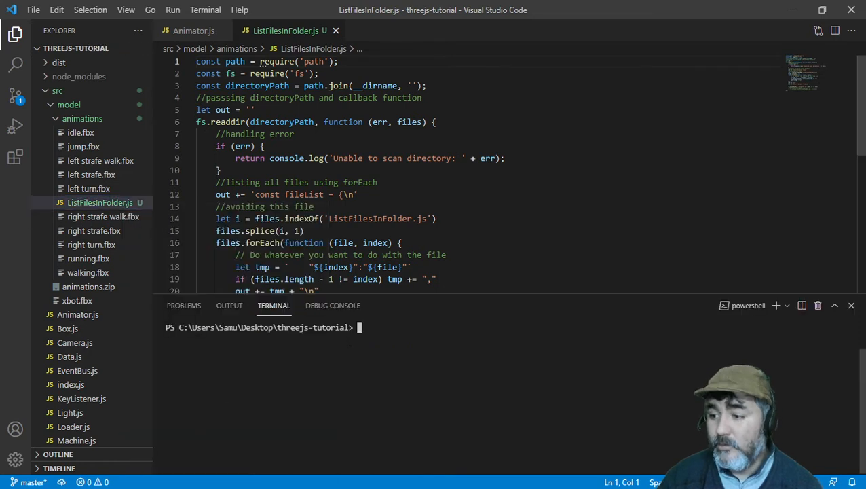
{"action": "type", "text": "cd src\\model\\animations\\ListFilesInFolder.js"}
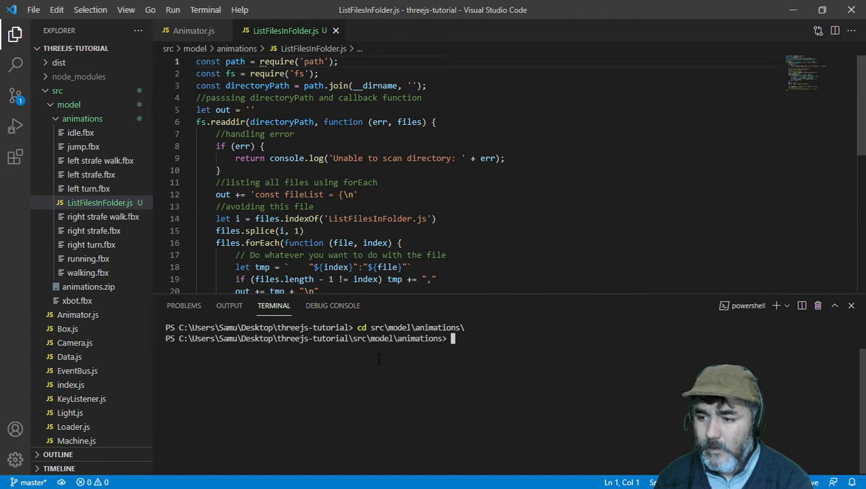
{"action": "type", "text": "n"}
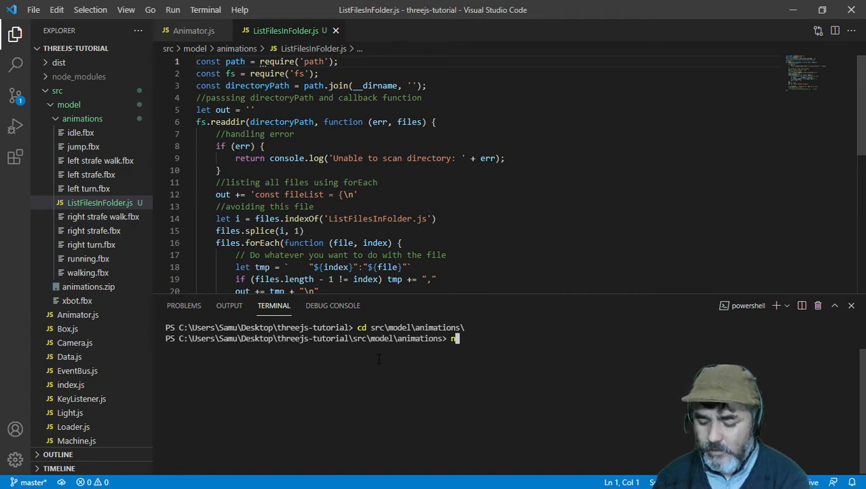
{"action": "type", "text": "ode"}
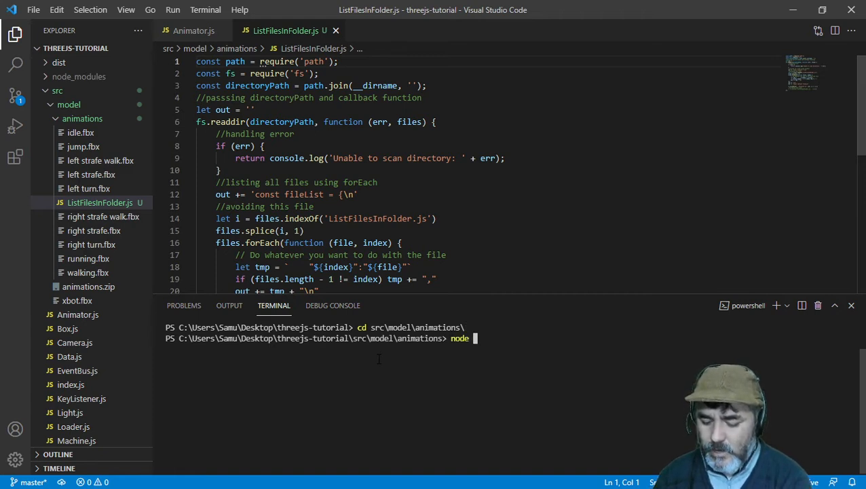
{"action": "type", "text": ".\\ListFilesInFolder.js"}
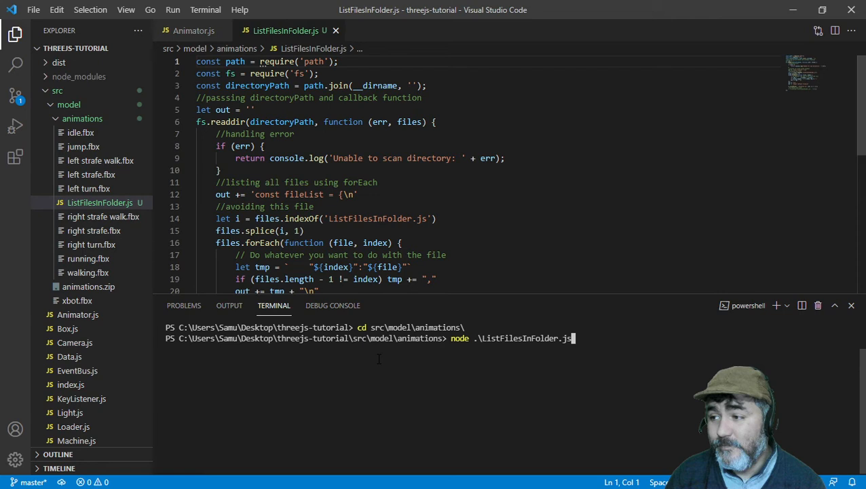
{"action": "mouse_move", "coordinate": [103, 209]}
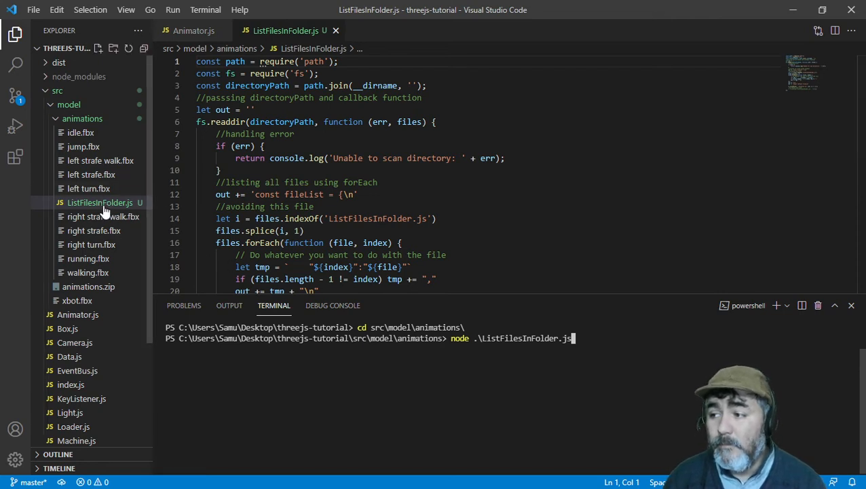
{"action": "mouse_move", "coordinate": [101, 202]}
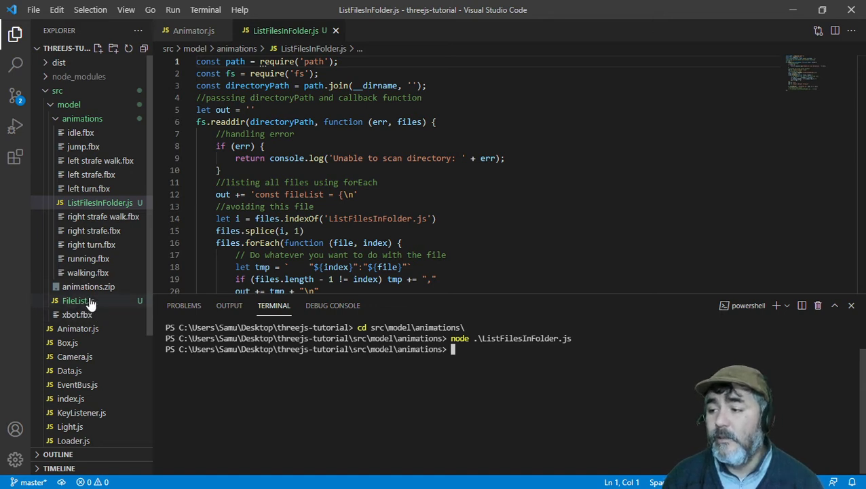
Review FileList.js listing the ten FBX animation files, then close the deleted script's editor.
{"action": "left_click", "coordinate": [77, 300]}
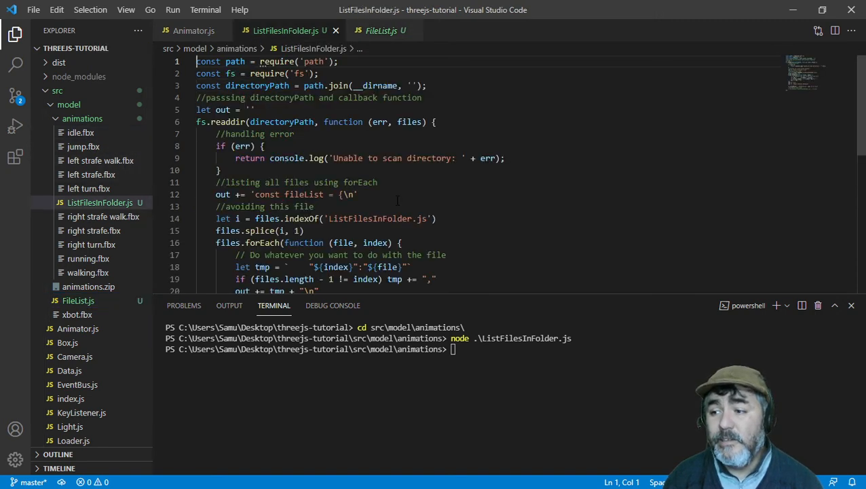
{"action": "scroll", "scroll_direction": "down", "scroll_amount": 3}
{"action": "type", "text": "node .\\ListFilesInFolder.js"}
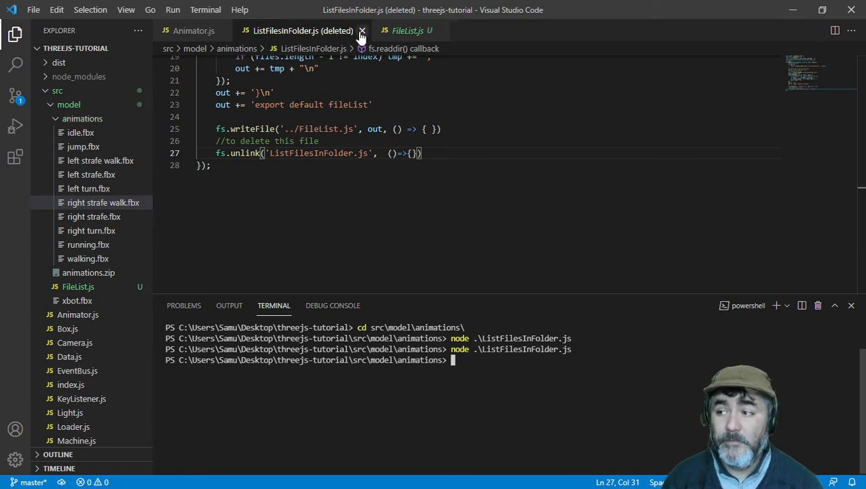
{"action": "left_click", "coordinate": [361, 30]}
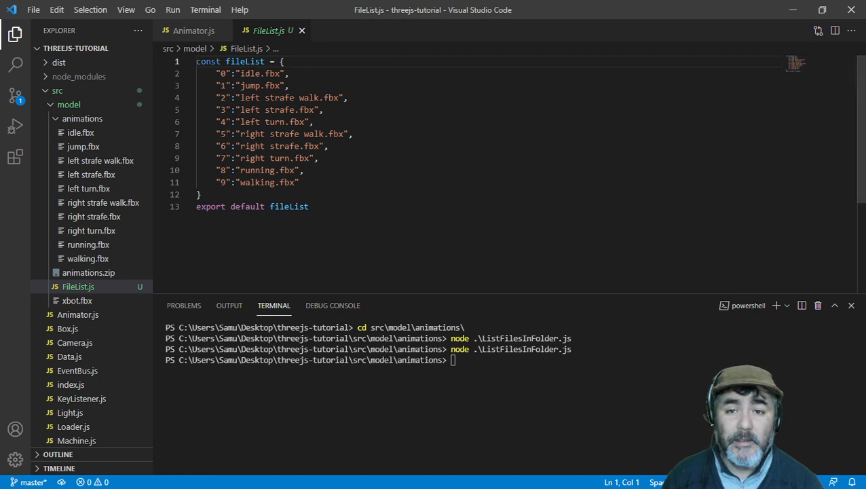